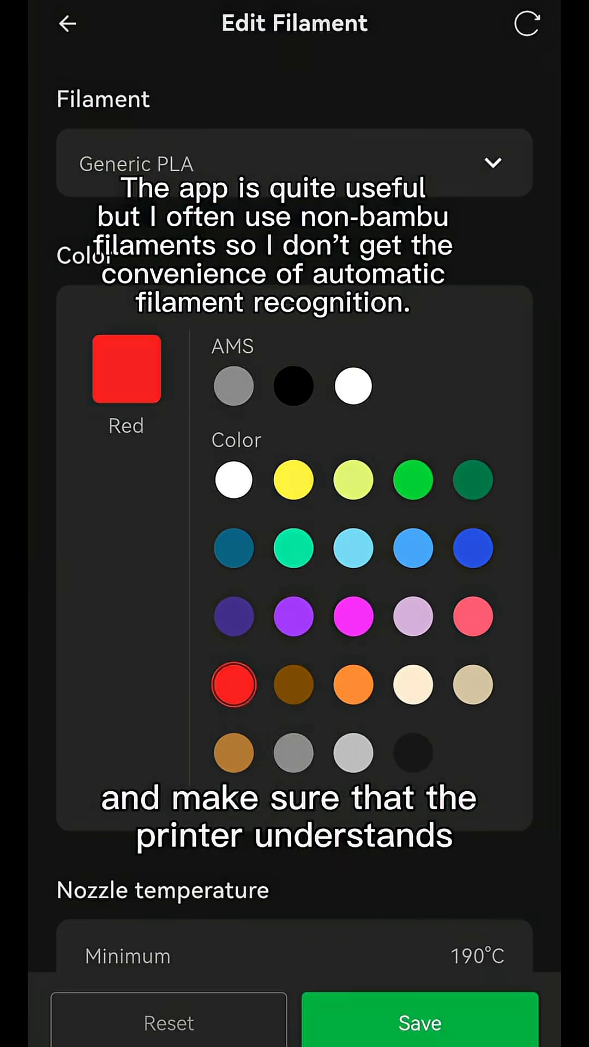
- Choose the Temperature tower test model from the 'abs test print' results and browse its page
left_click(293, 162)
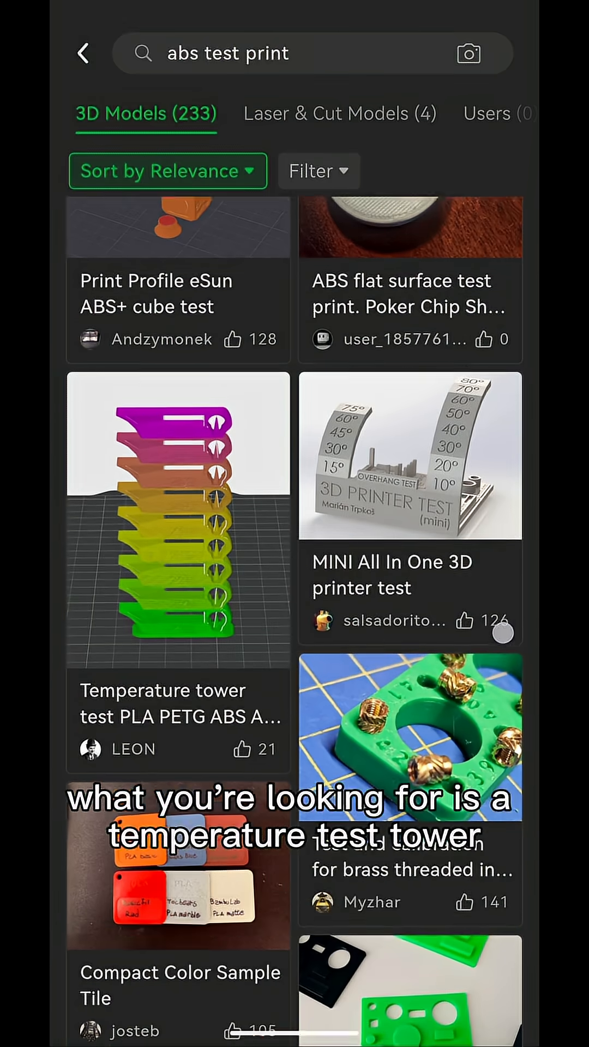
scroll("down", 3)
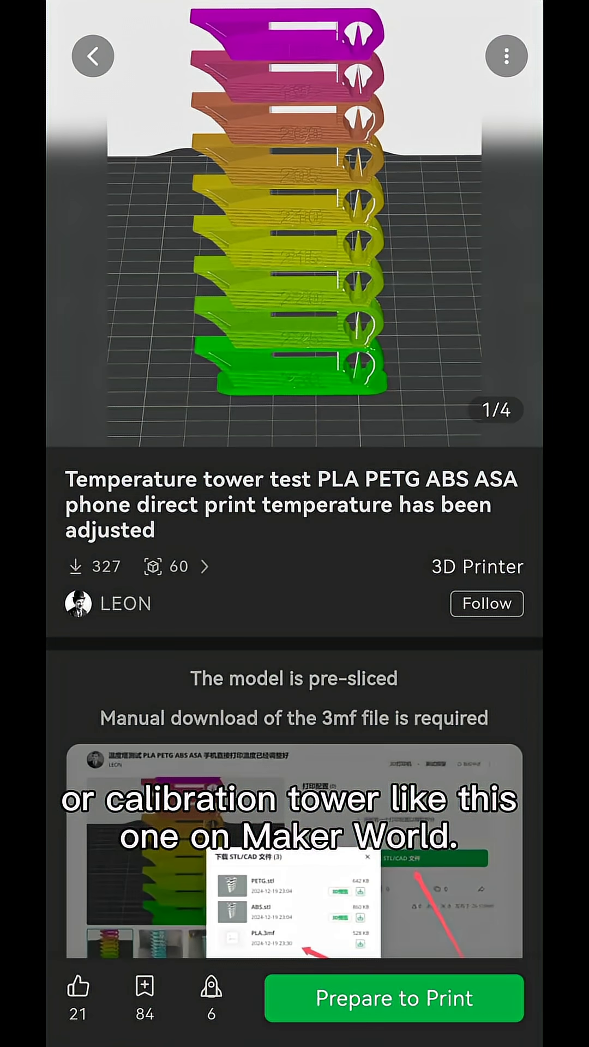
scroll("down", 3)
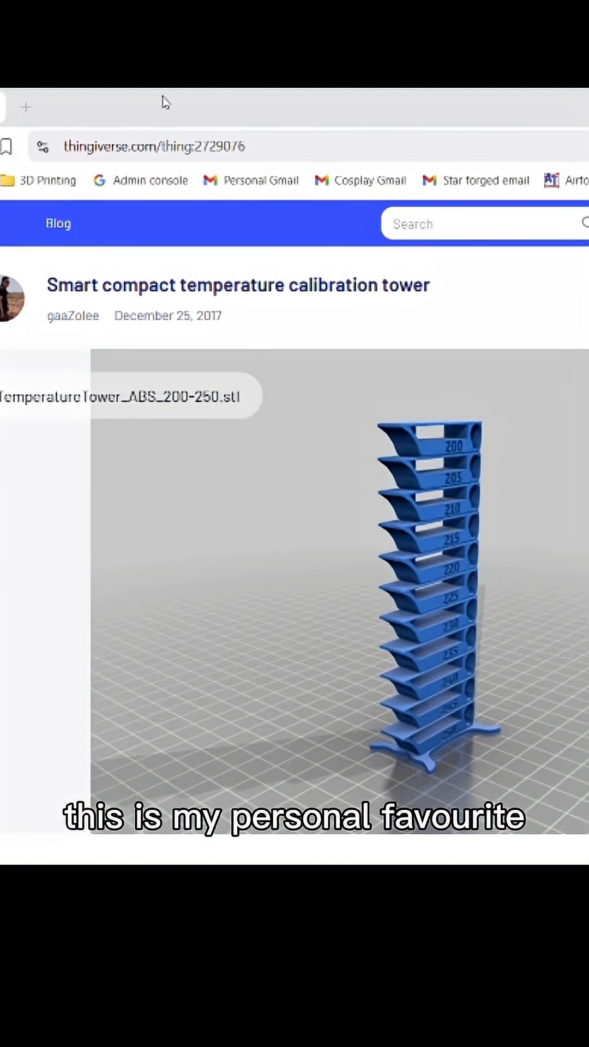
- Scroll the calibration tower's Thingiverse page down to its Summary and Print Settings
scroll("down", 3)
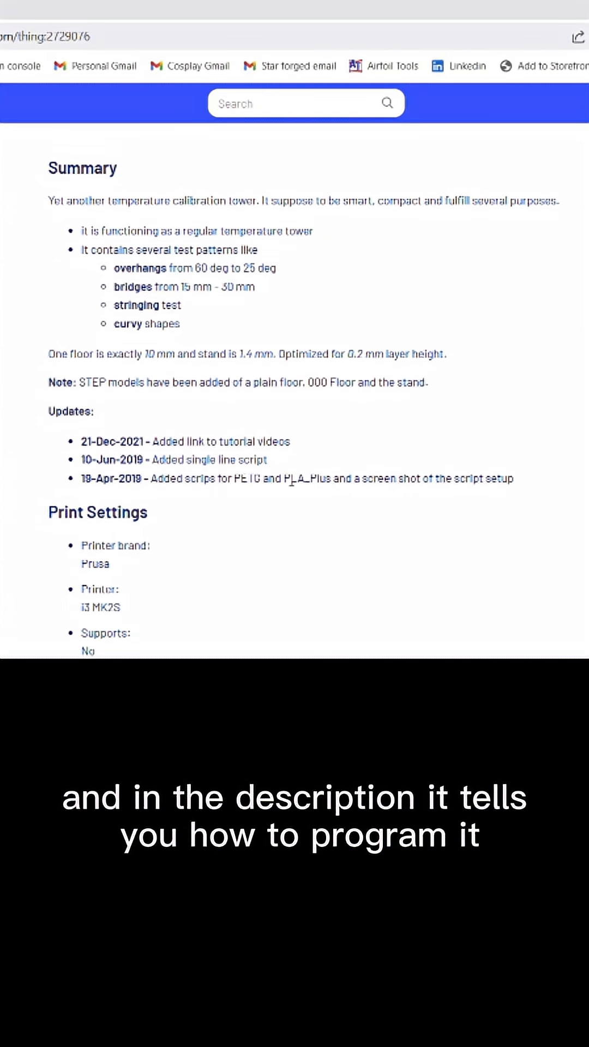
scroll("down", 3)
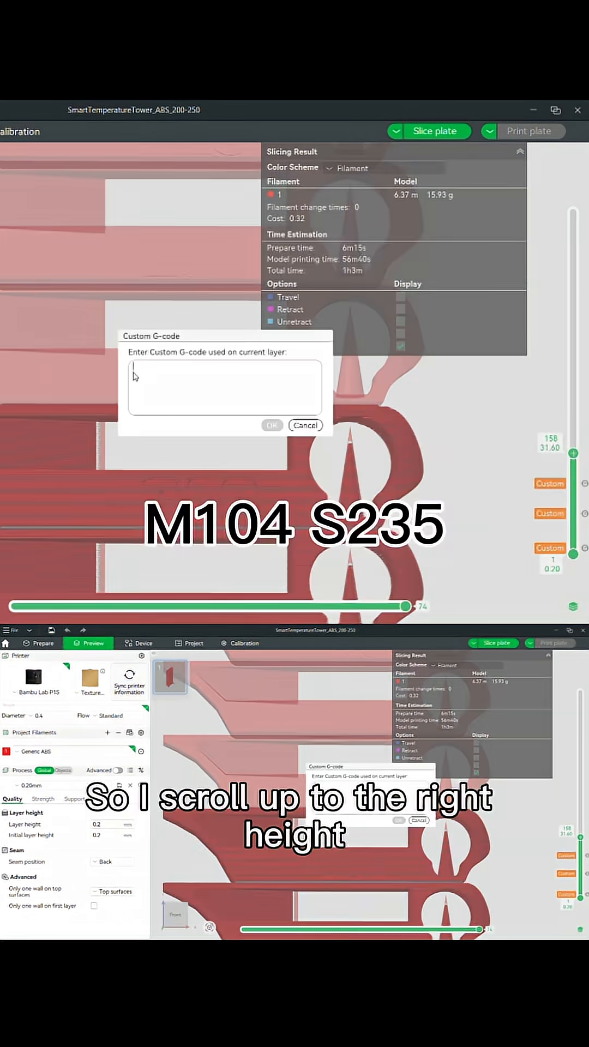
- Enter the custom 'M104 S24' nozzle-temperature G-code for this floor and confirm it
type("M104 S24")
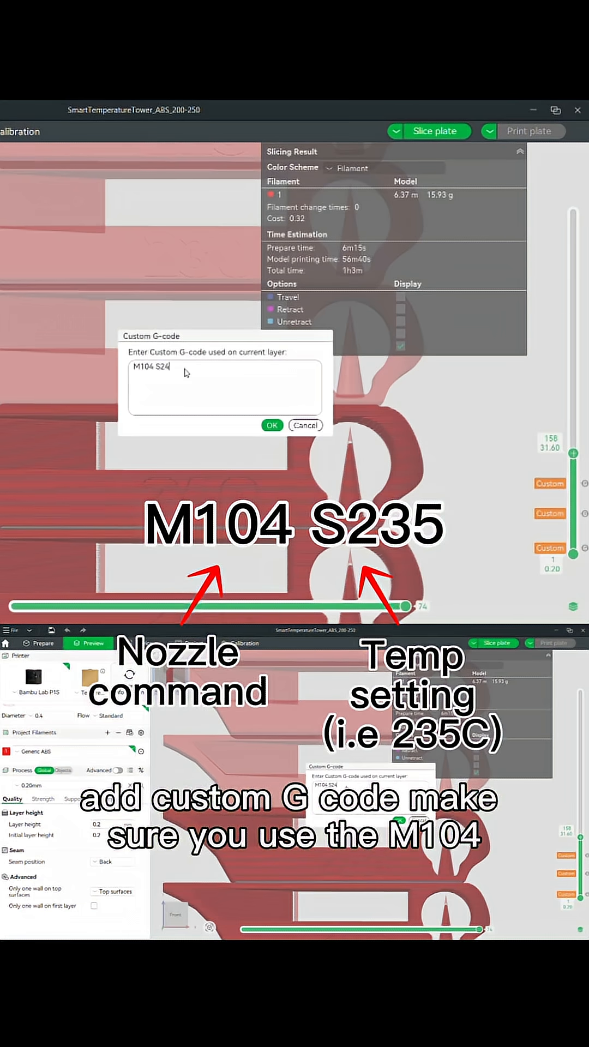
left_click(272, 424)
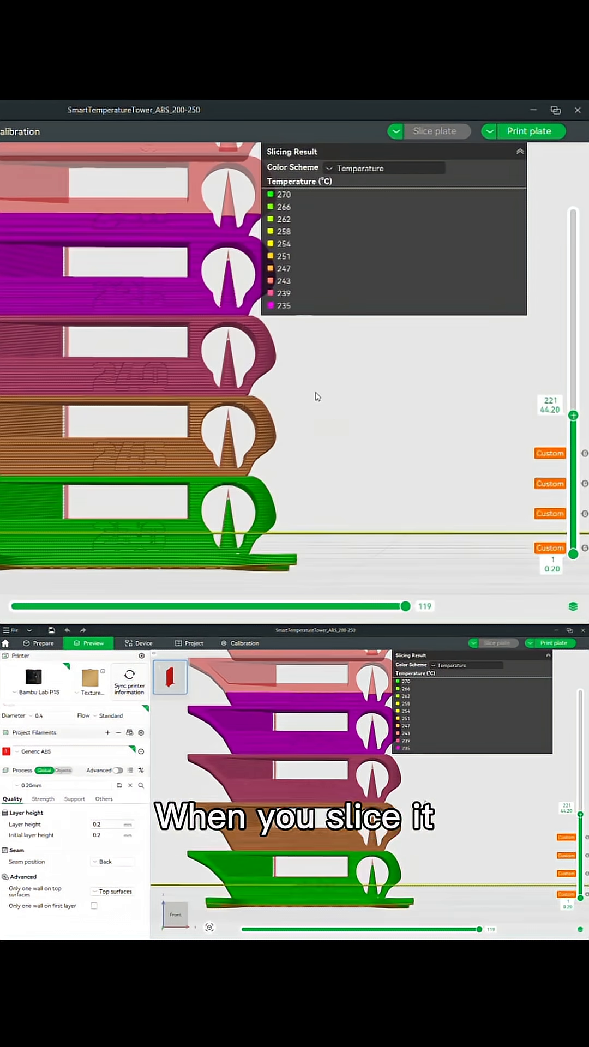
mouse_move(135, 333)
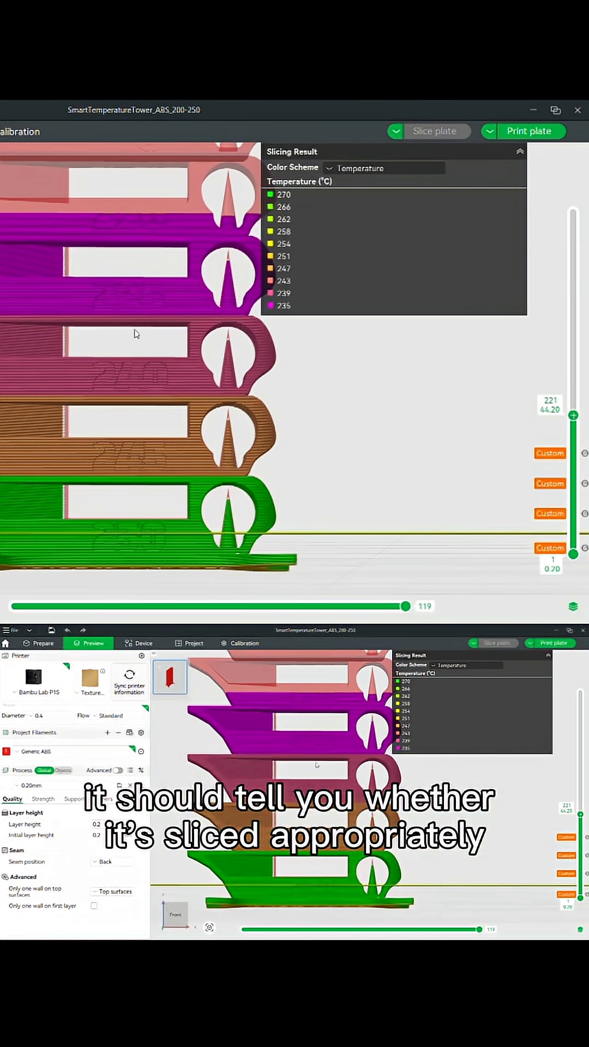